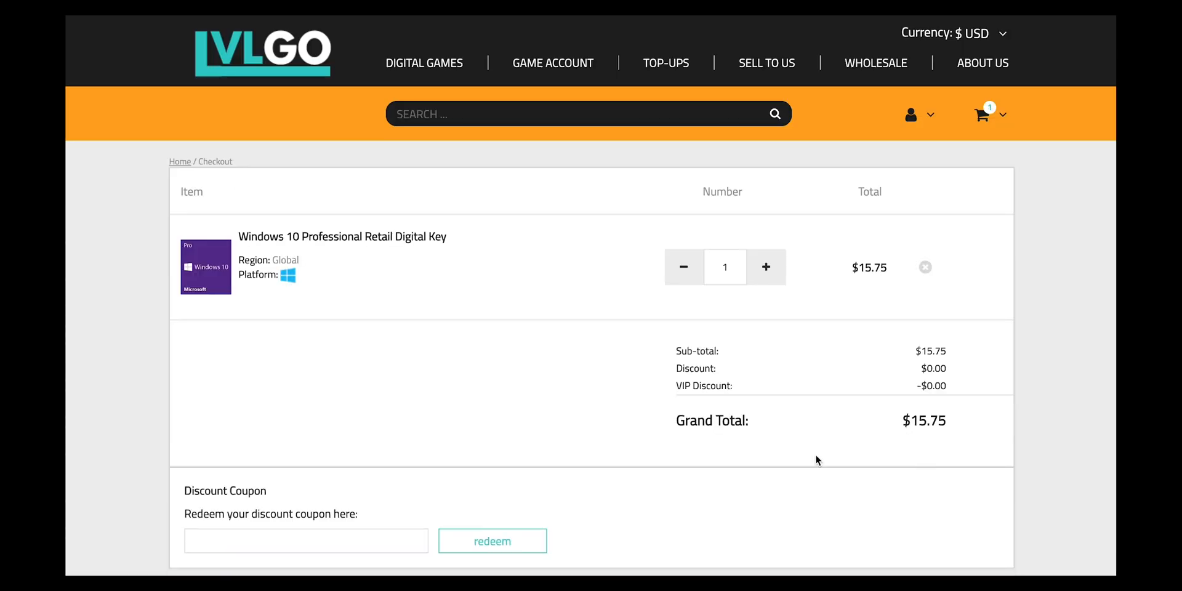
Paste the discount coupon code into the checkout coupon field and redeem it
{"action": "right_click", "coordinate": [227, 445]}
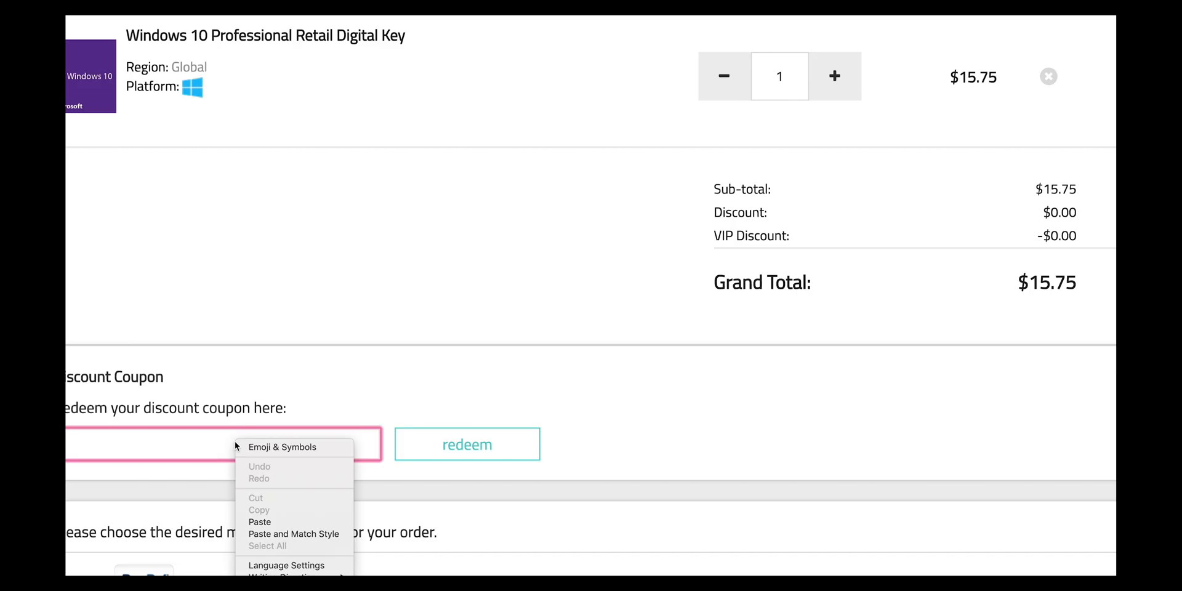
{"action": "left_click", "coordinate": [466, 444]}
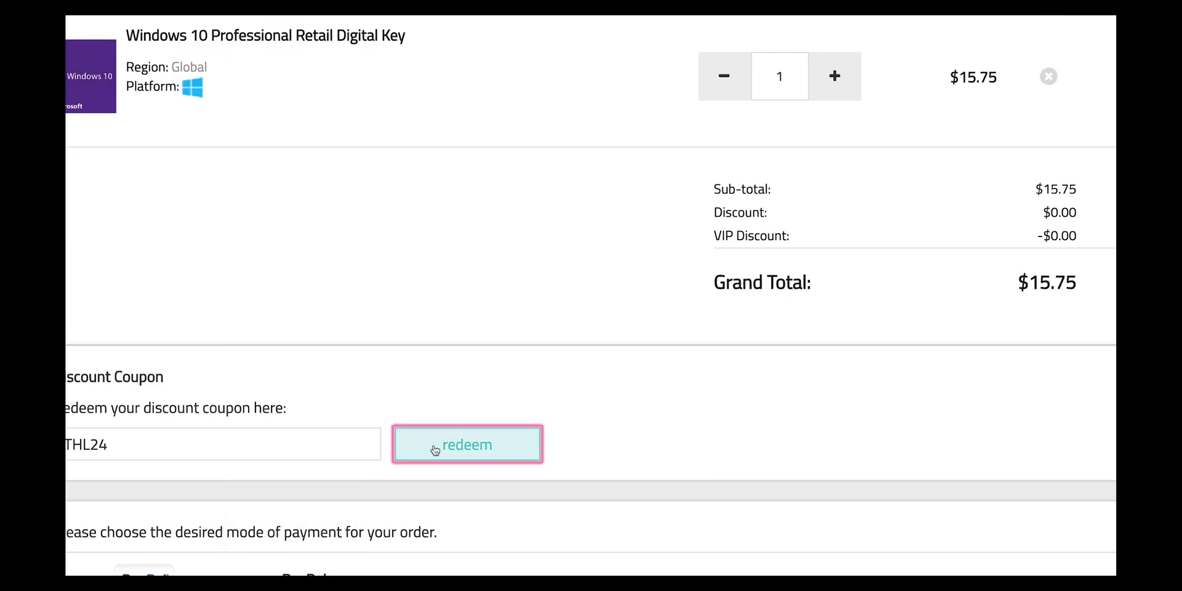
{"action": "left_click", "coordinate": [467, 445]}
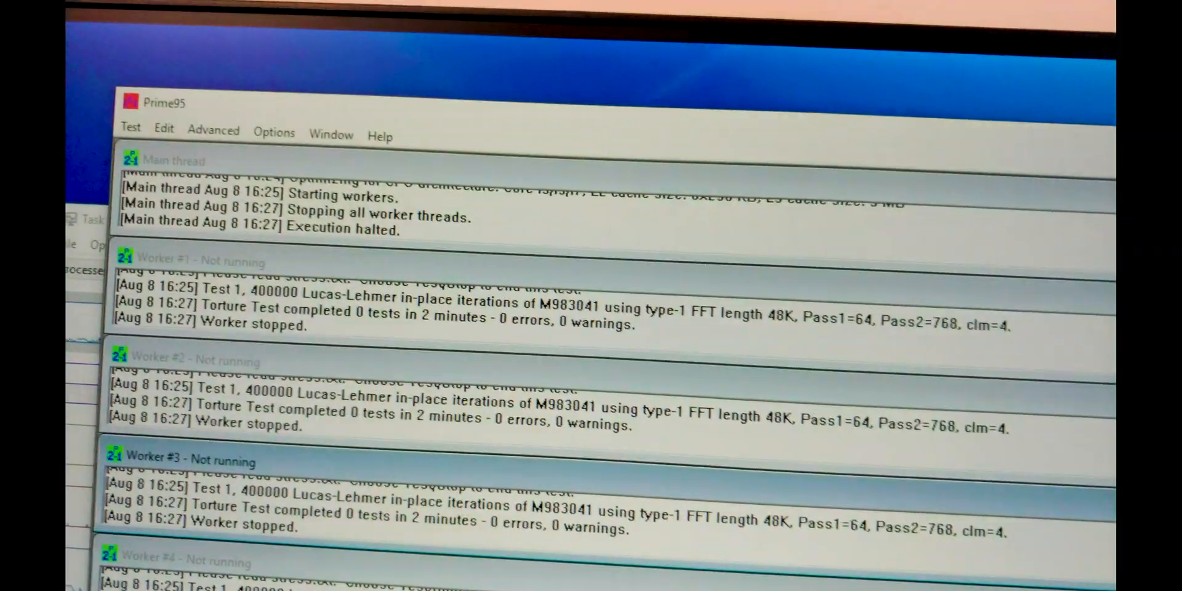
Run a six-thread Small FFTs torture test with Disable AVX2 and Disable AVX ticked
{"action": "left_click", "coordinate": [274, 133]}
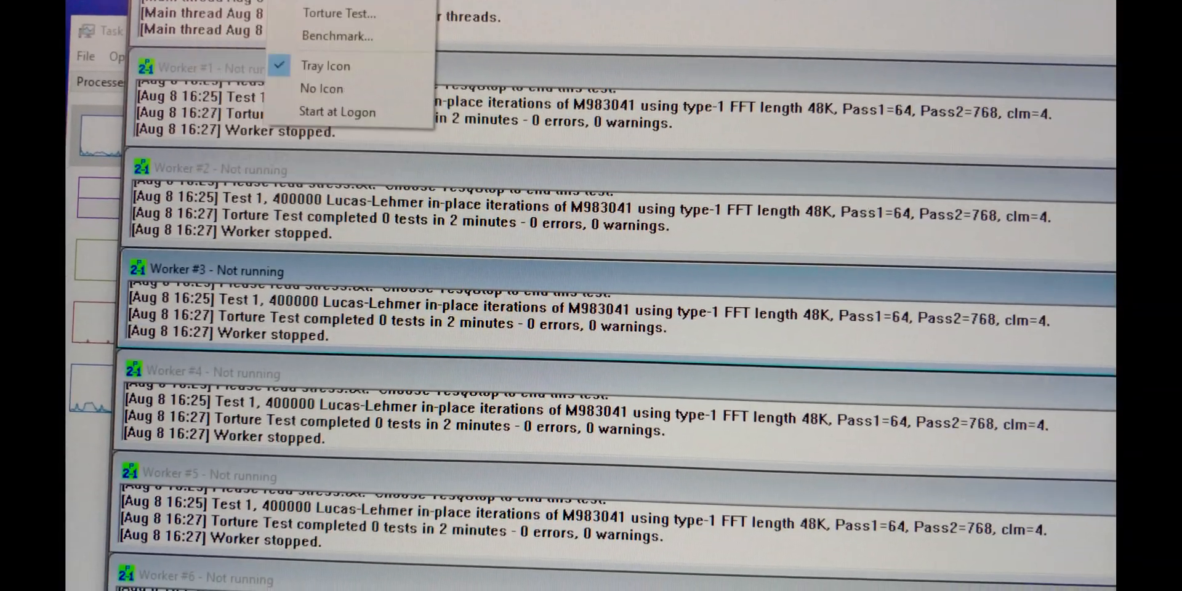
{"action": "left_click", "coordinate": [339, 12]}
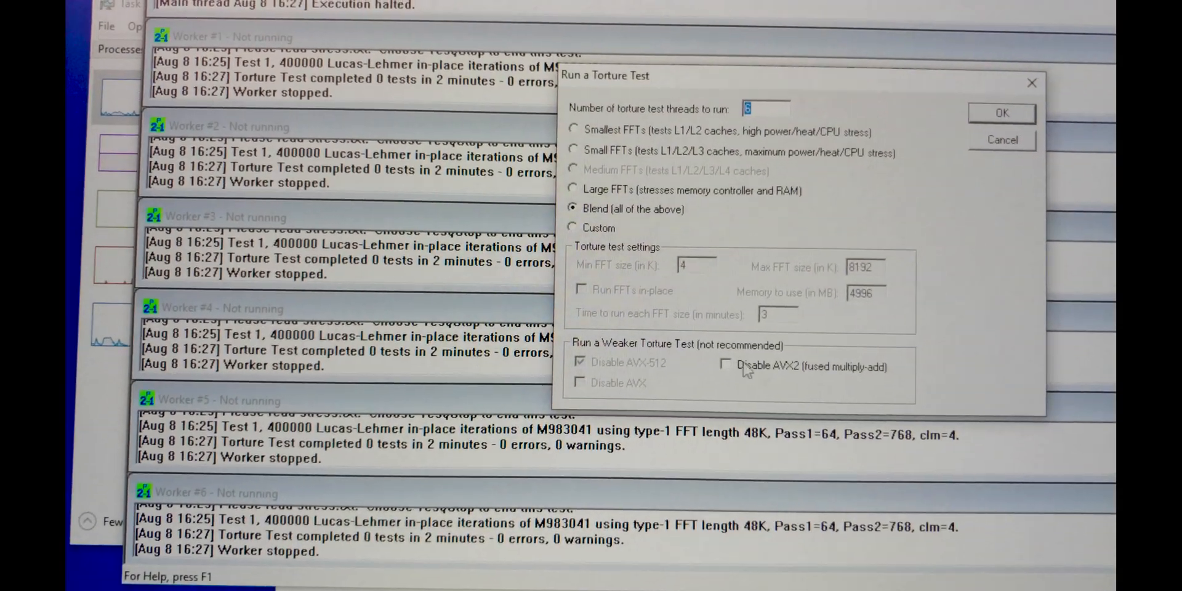
{"action": "left_click", "coordinate": [727, 367]}
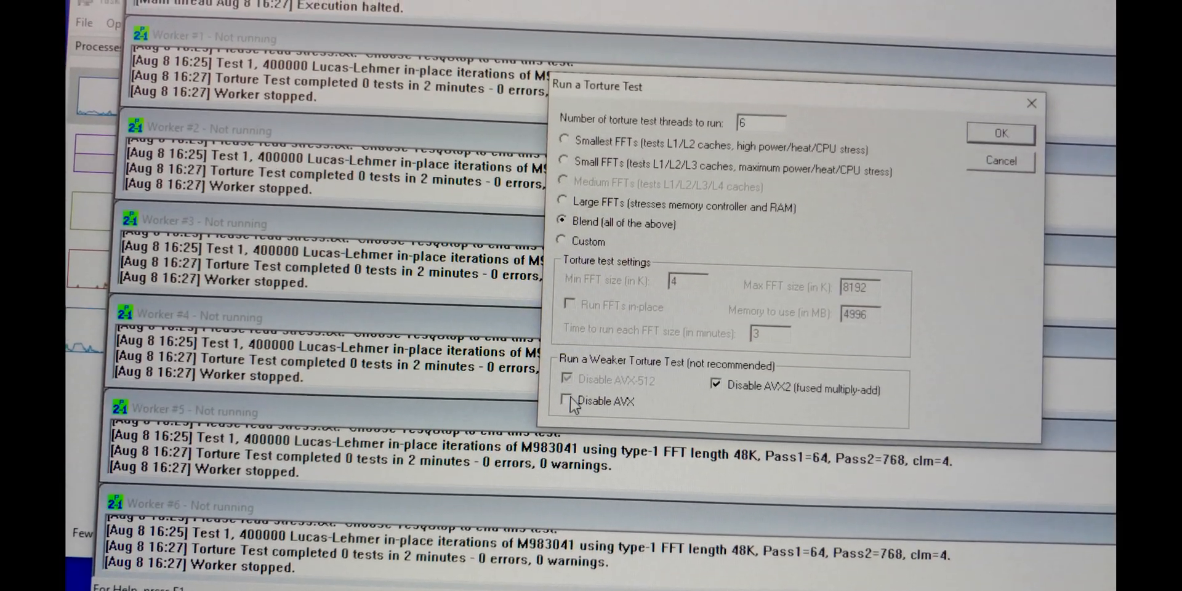
{"action": "left_click", "coordinate": [562, 161]}
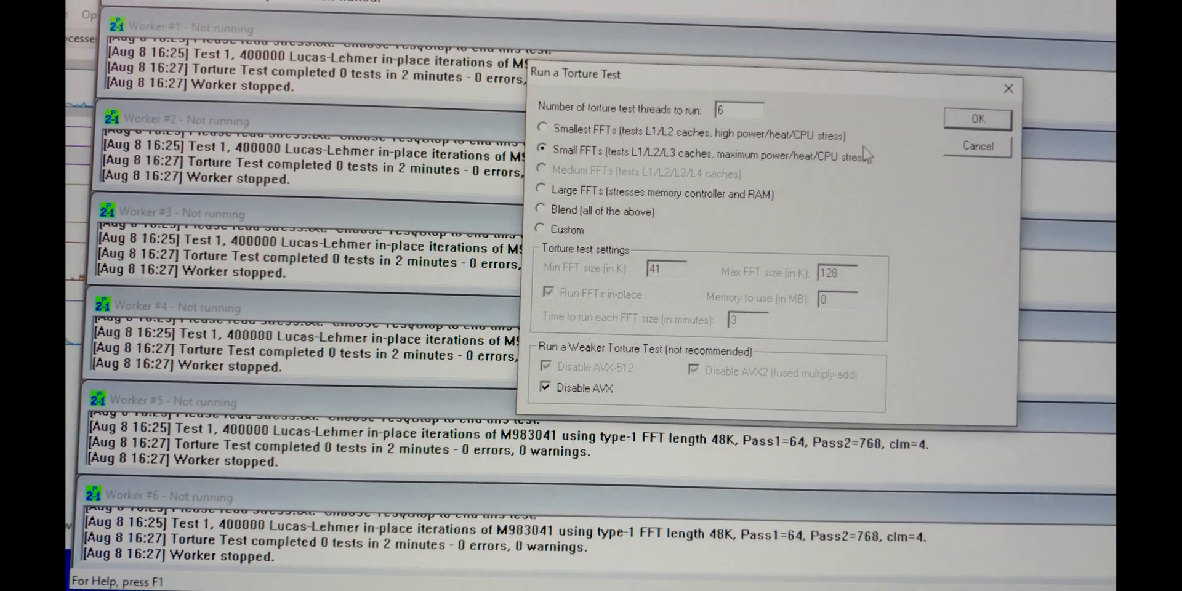
{"action": "left_click", "coordinate": [977, 119]}
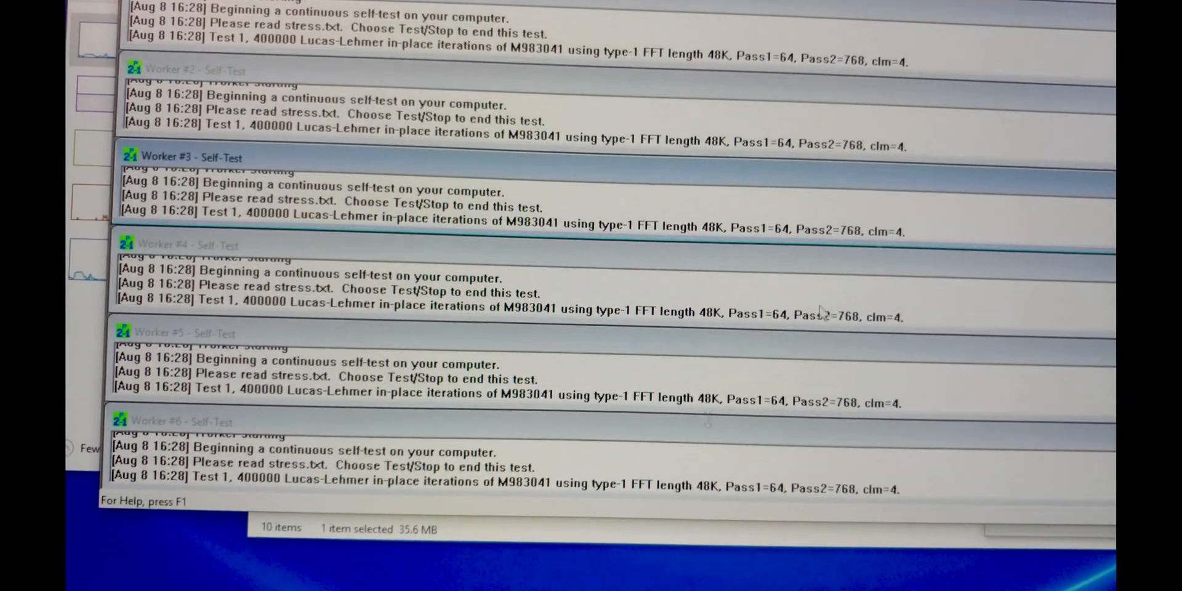